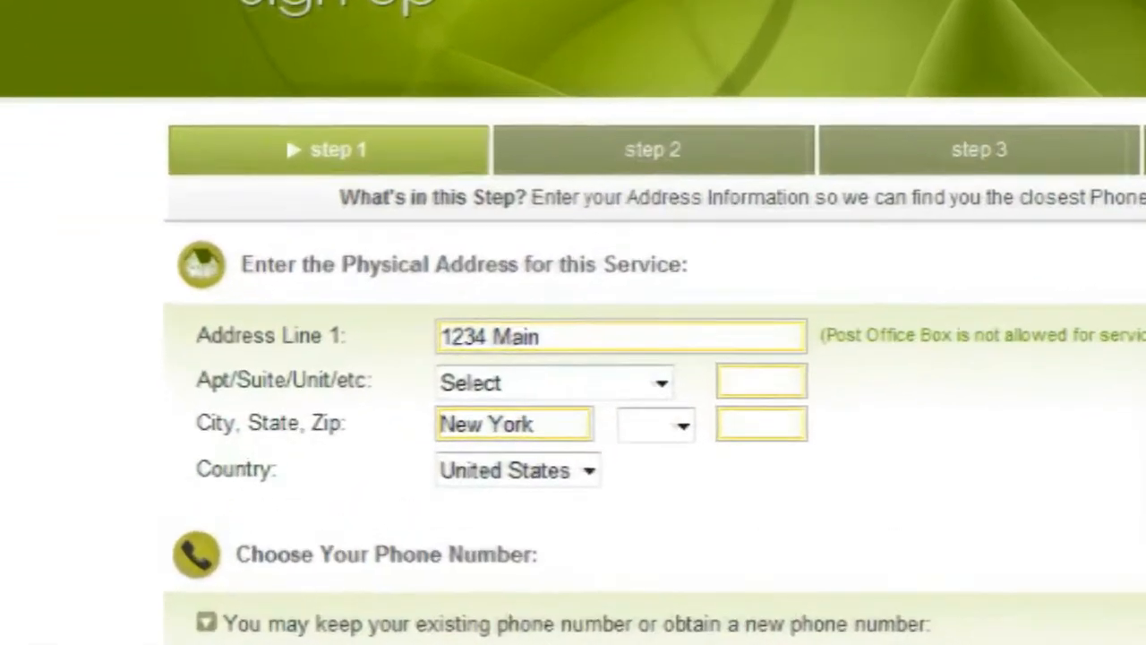
pyautogui.scroll(-3)
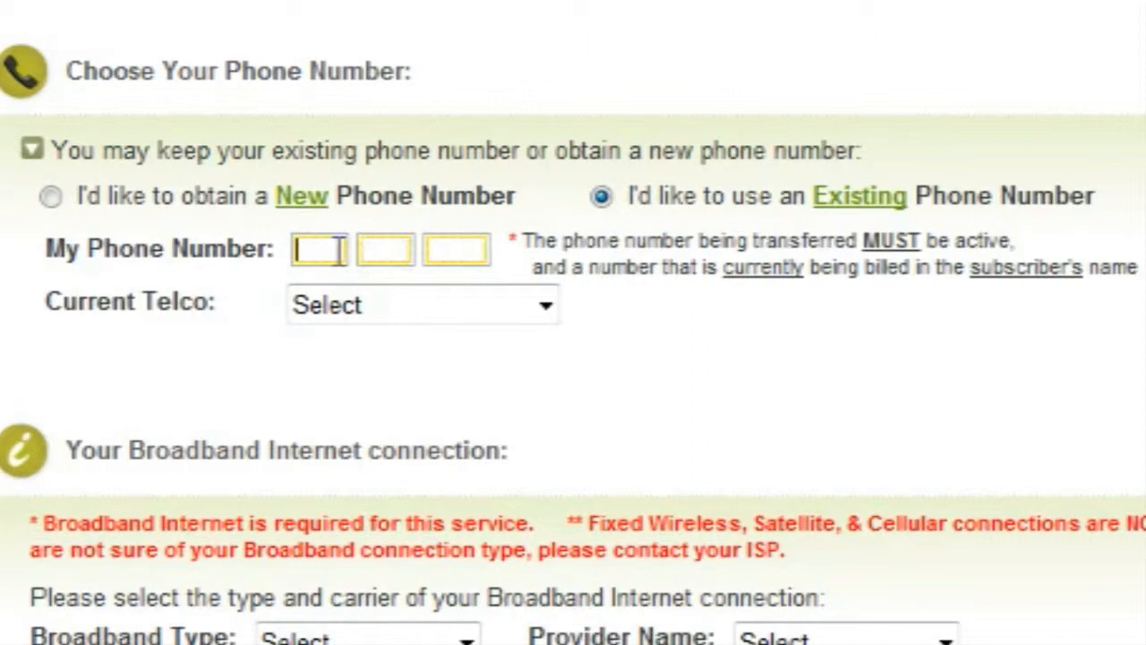